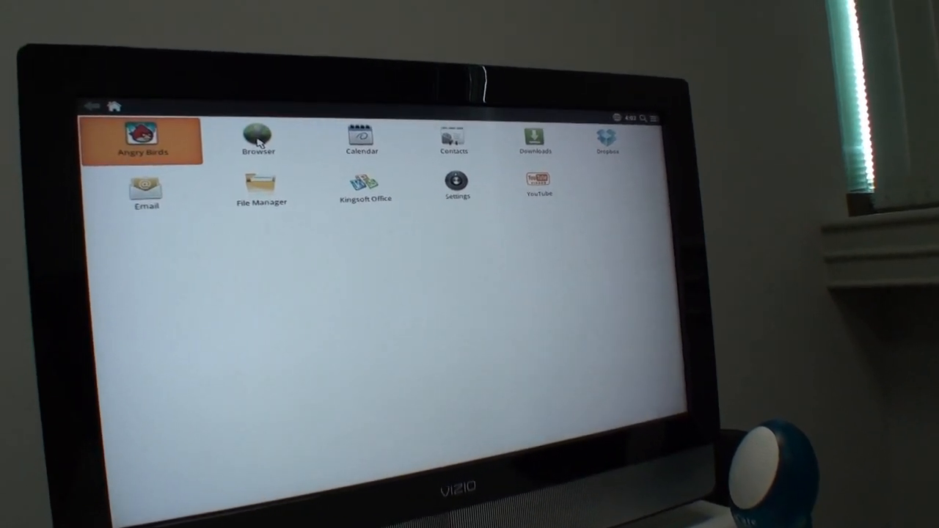
# Step: Launch the Browser, open Google News and scroll past the election stories to Technology
pyautogui.click(258, 139)
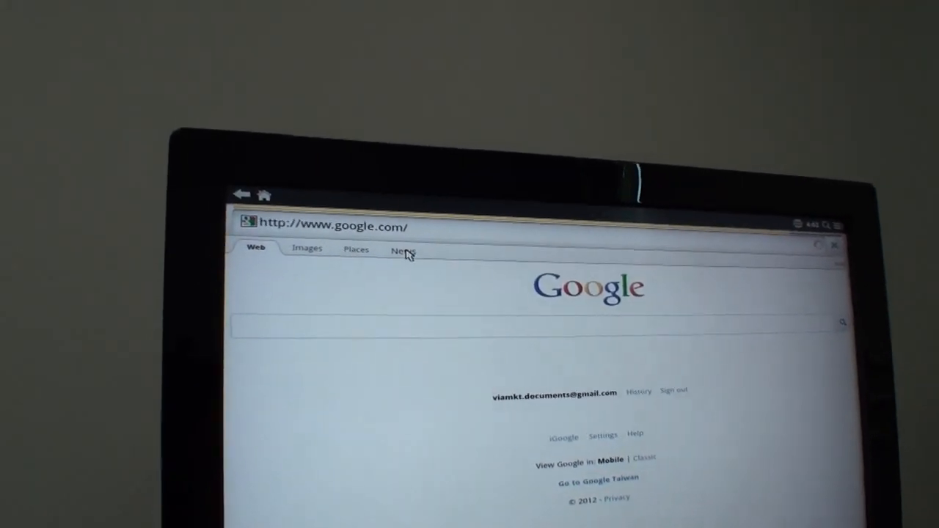
pyautogui.click(404, 249)
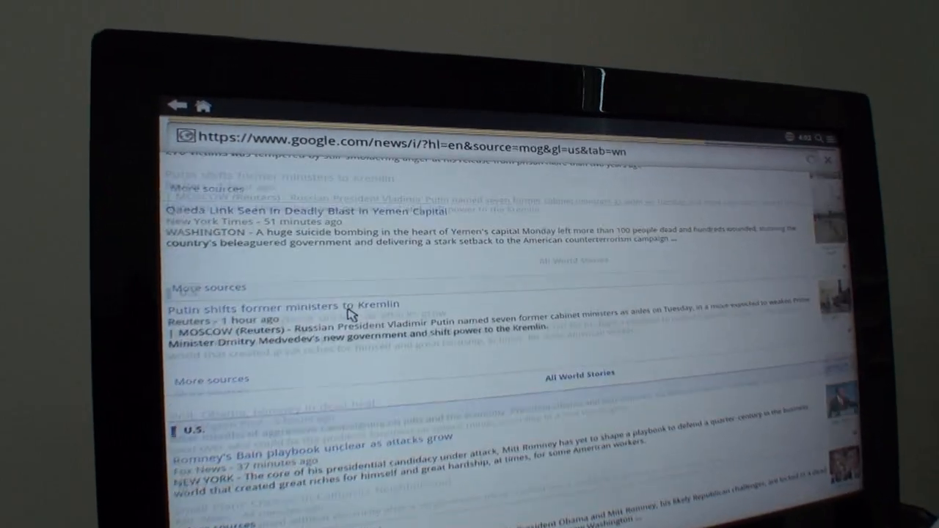
pyautogui.scroll(-3)
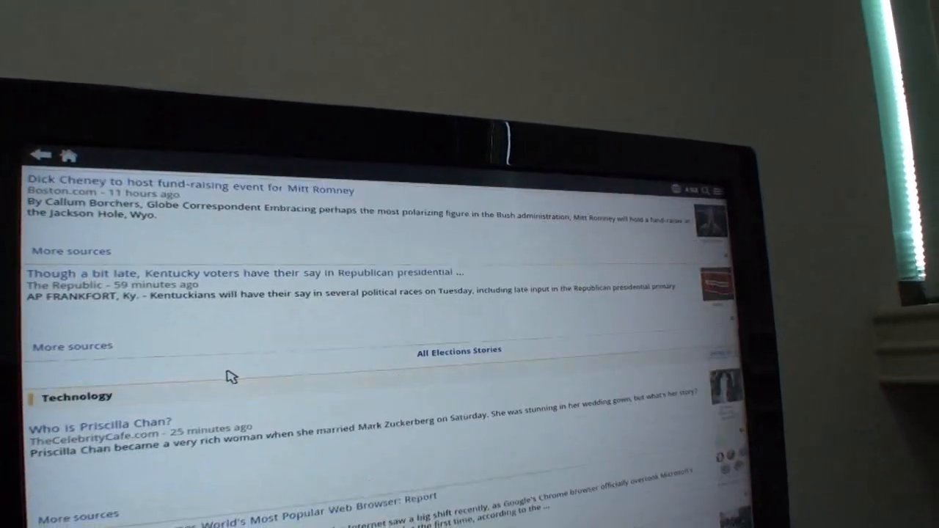
pyautogui.scroll(-3)
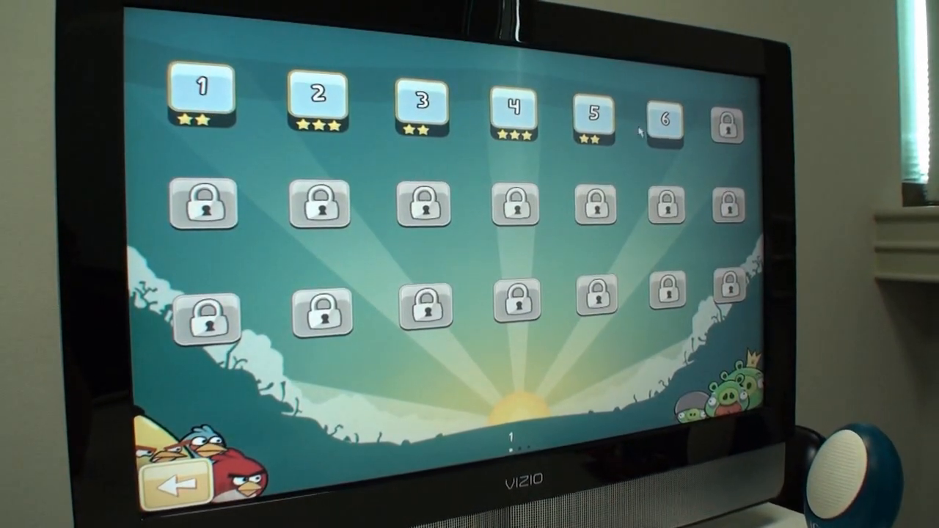
# Step: Start the latest unlocked level (level 6) in Angry Birds' first episode
pyautogui.click(662, 121)
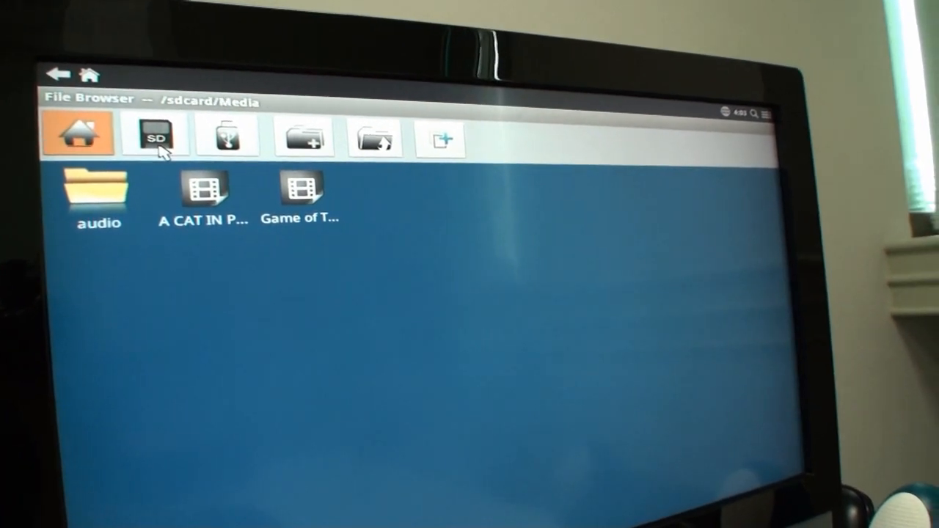
# Step: Go to the SD card root, open the Media folder and play its first video
pyautogui.click(154, 136)
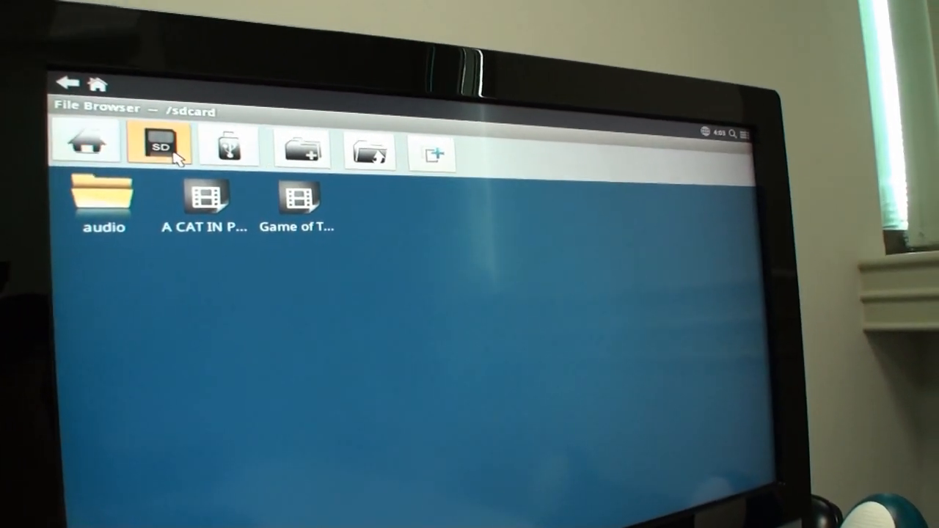
pyautogui.click(160, 144)
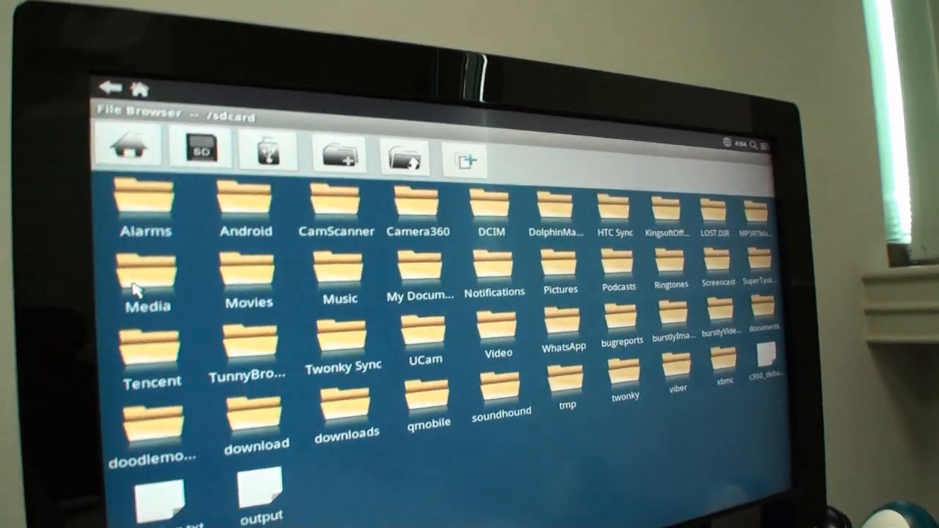
pyautogui.doubleClick(147, 279)
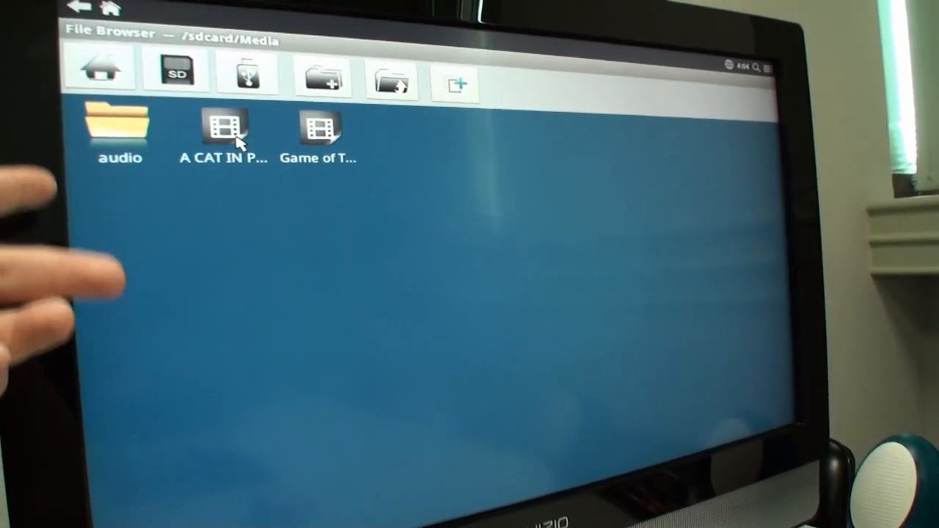
pyautogui.doubleClick(224, 128)
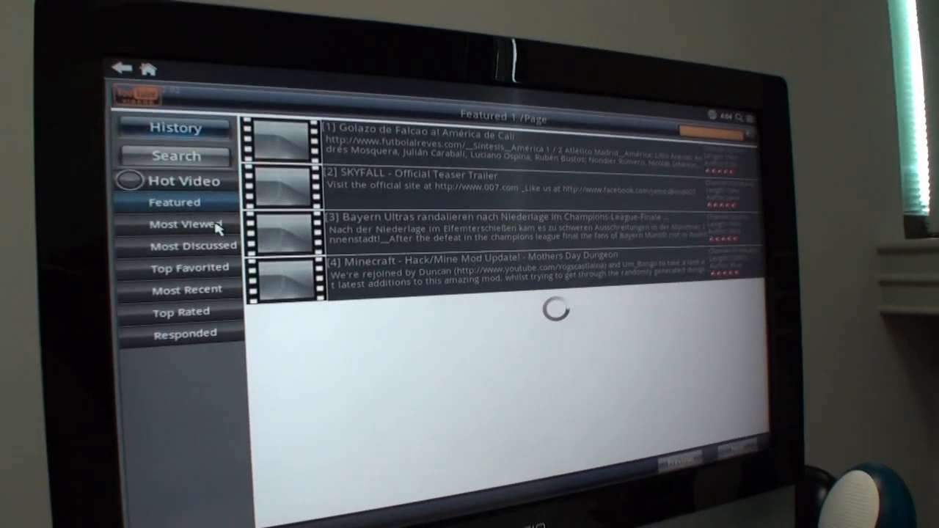
# Step: Select Most Viewed under Hot Video in YouTube's left sidebar
pyautogui.click(186, 224)
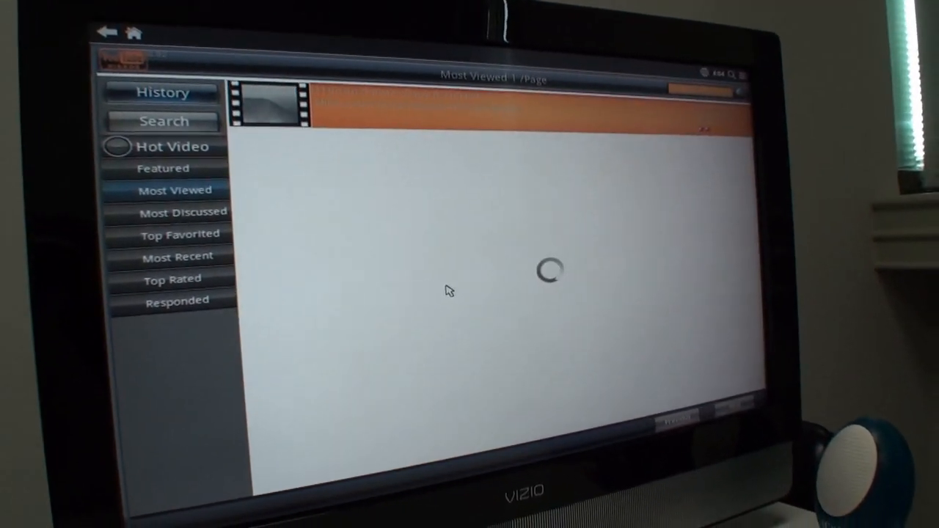